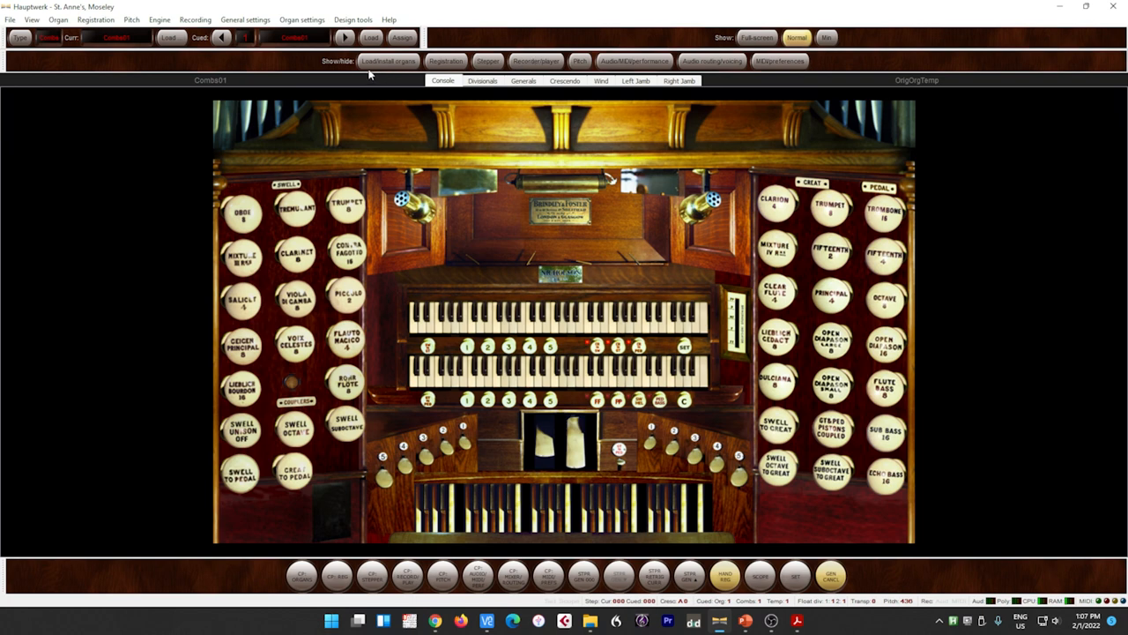
{"action": "mouse_move", "coordinate": [42, 25]}
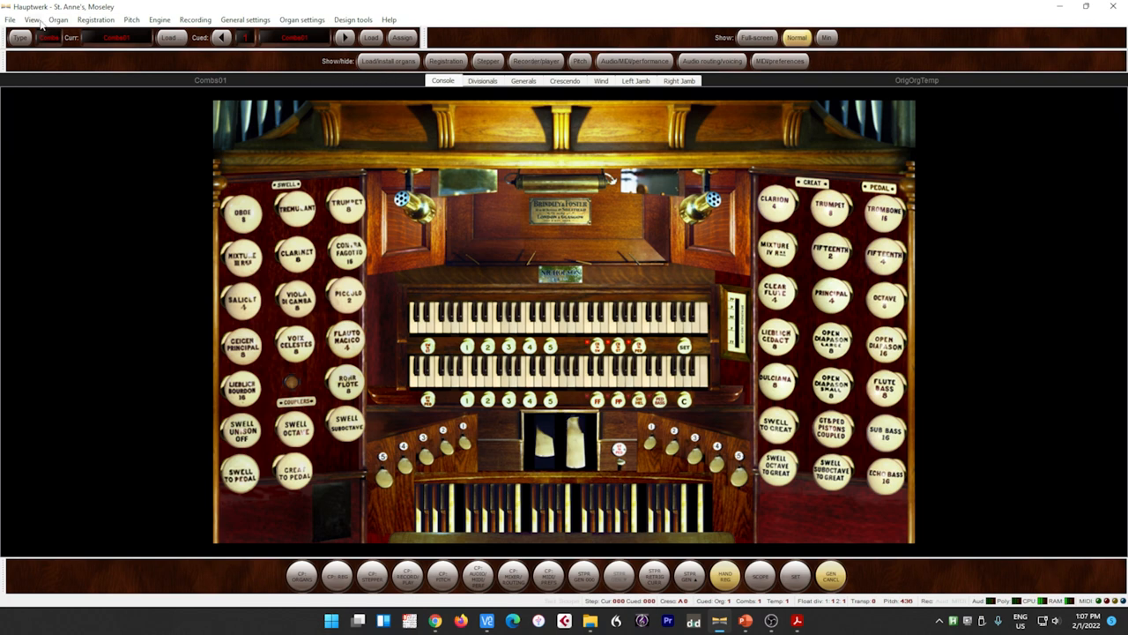
Show the View menu's list of large floating control panels that can be shown or hidden
{"action": "left_click", "coordinate": [32, 19]}
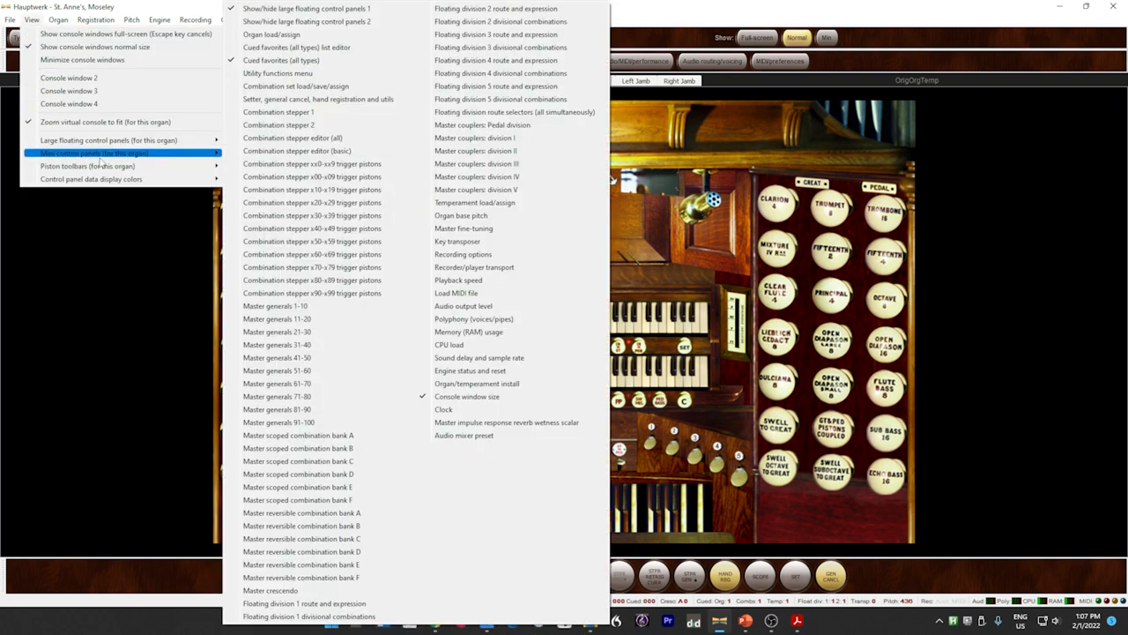
{"action": "mouse_move", "coordinate": [309, 12]}
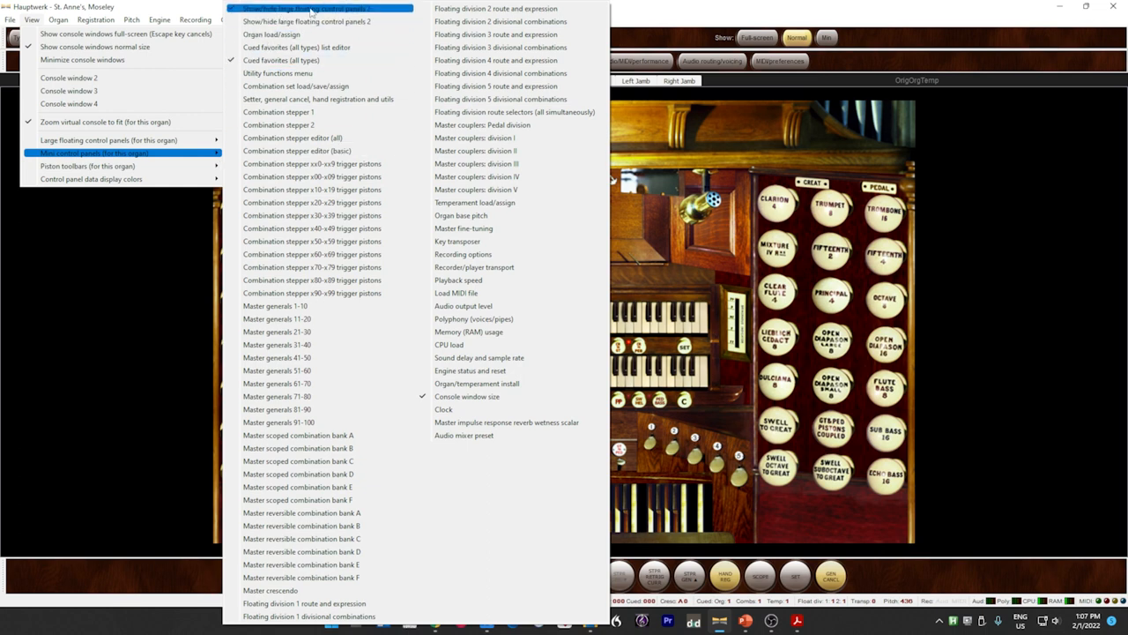